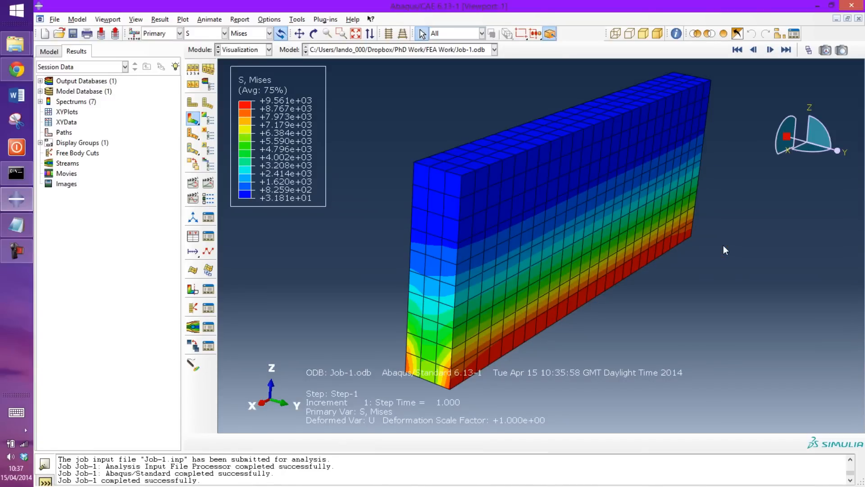
mouse_move(534, 159)
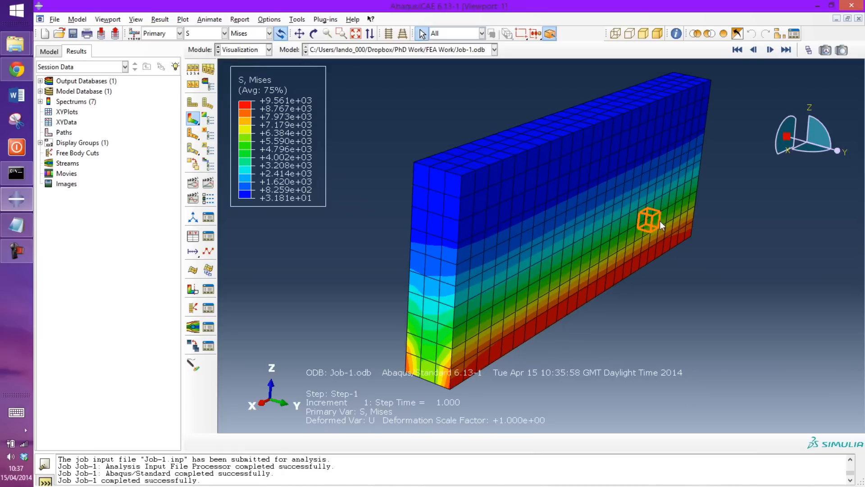
mouse_move(497, 166)
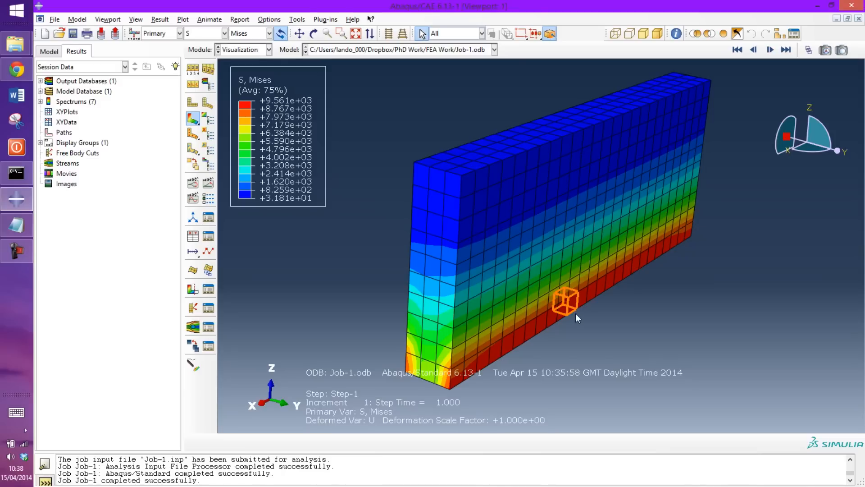
mouse_move(632, 317)
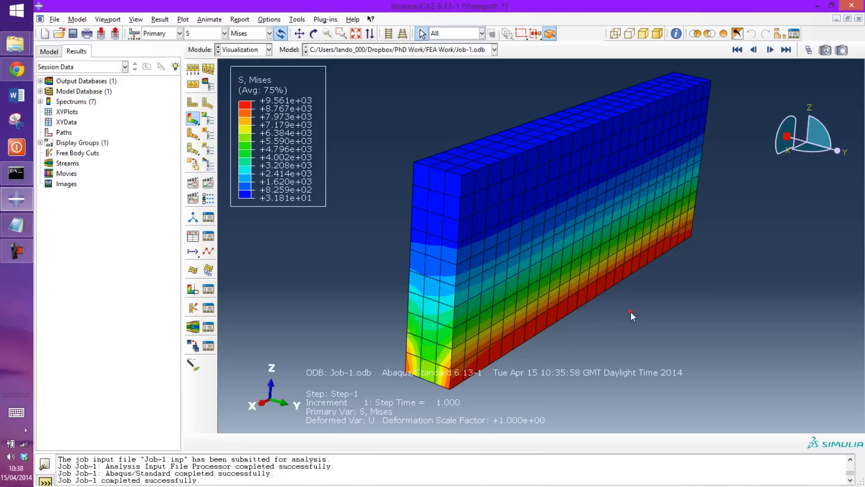
Step: Replace the results session with a fresh, empty Model-1 database
left_click(621, 268)
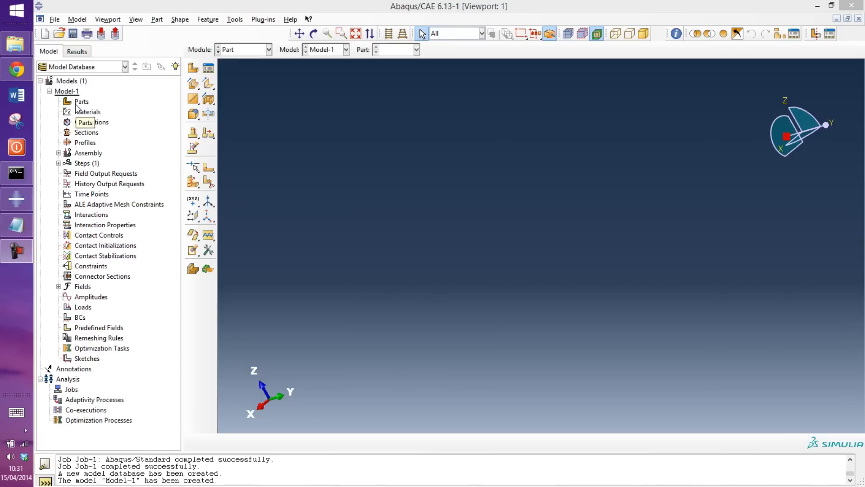
Step: Create Part-1 as a 3D deformable solid extruded from a long, thin sketched rectangle
double_click(81, 102)
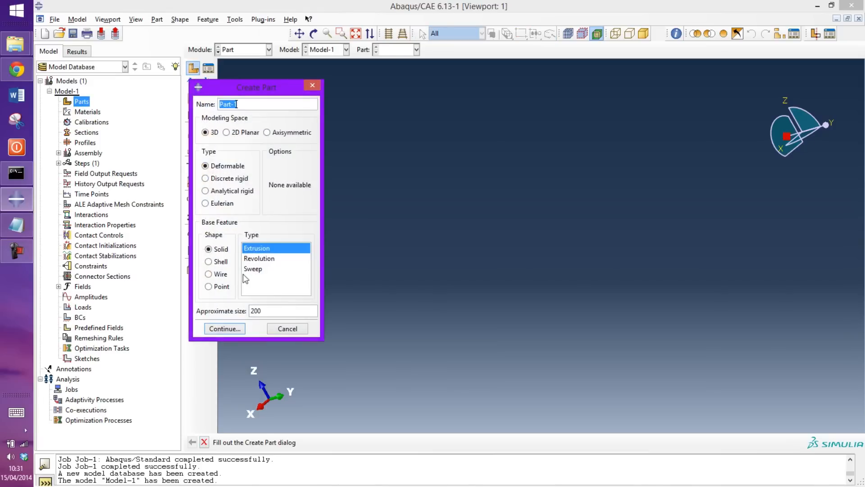
left_click(224, 328)
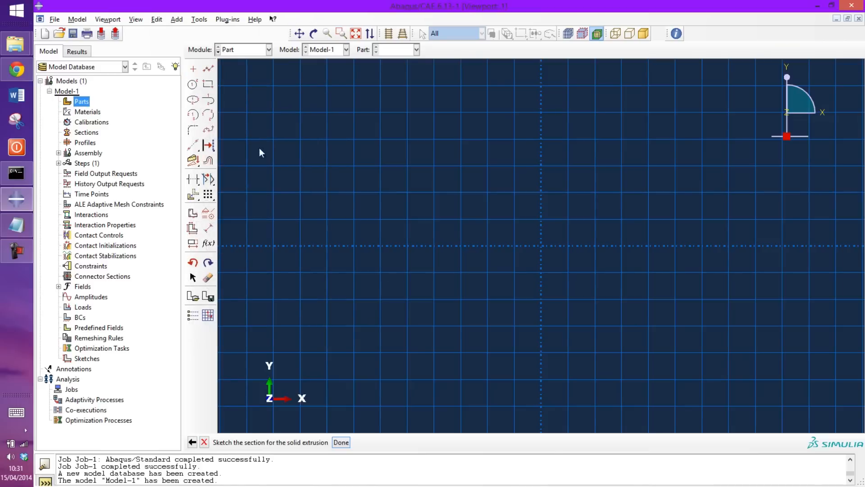
left_click(208, 84)
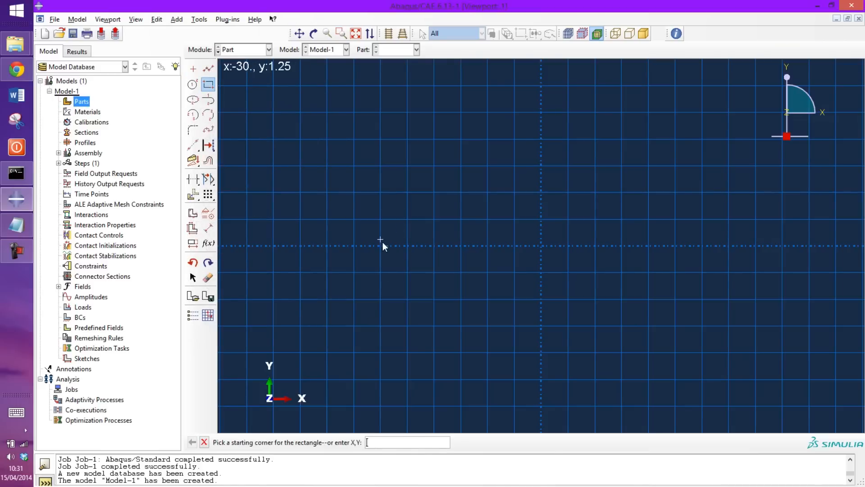
left_click(379, 240)
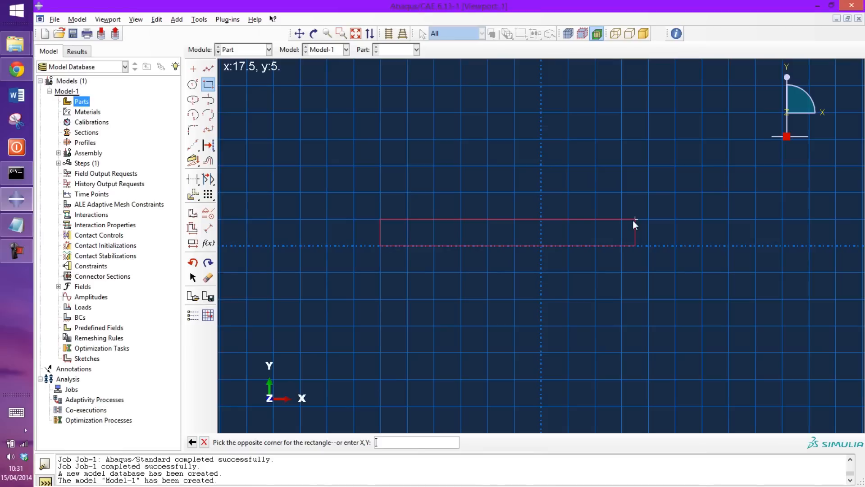
left_click(634, 225)
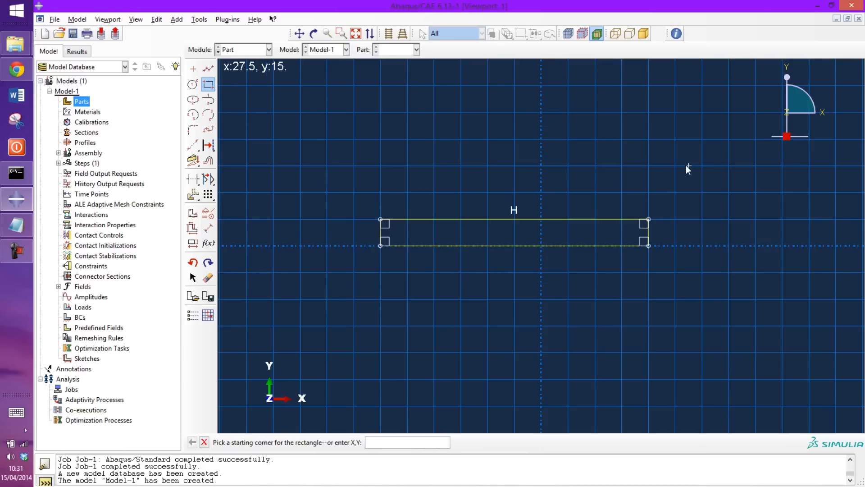
left_click(203, 442)
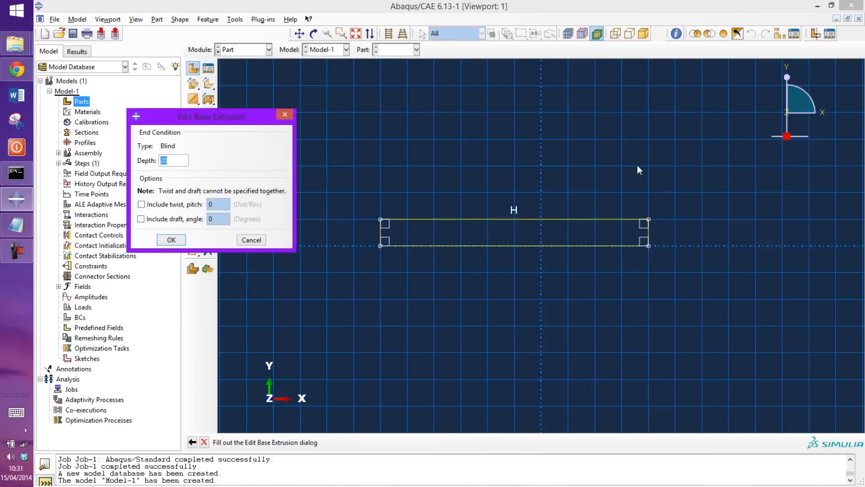
left_click(171, 240)
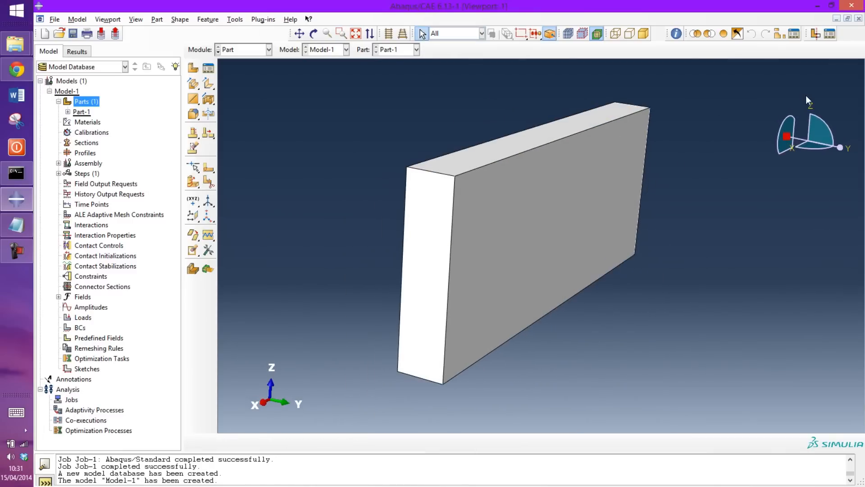
mouse_move(808, 101)
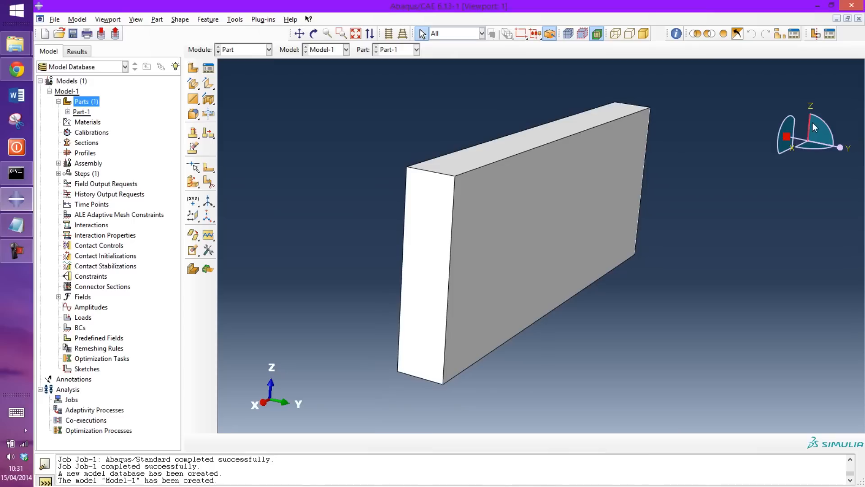
mouse_move(646, 118)
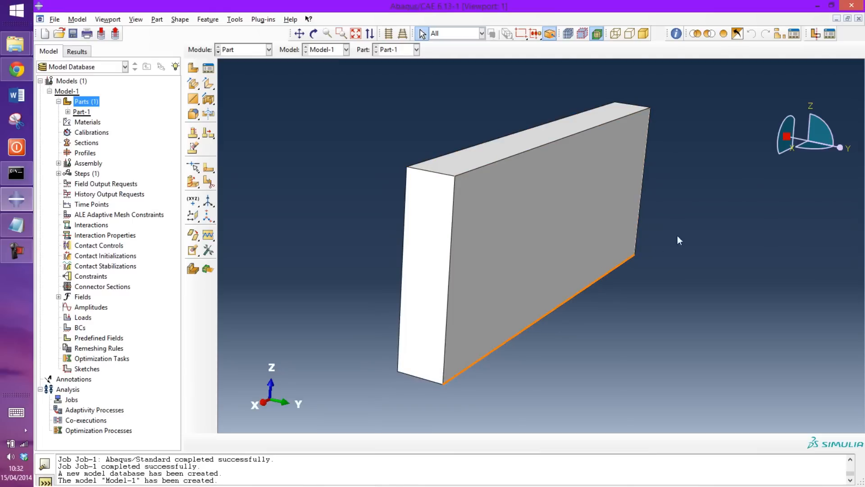
mouse_move(549, 171)
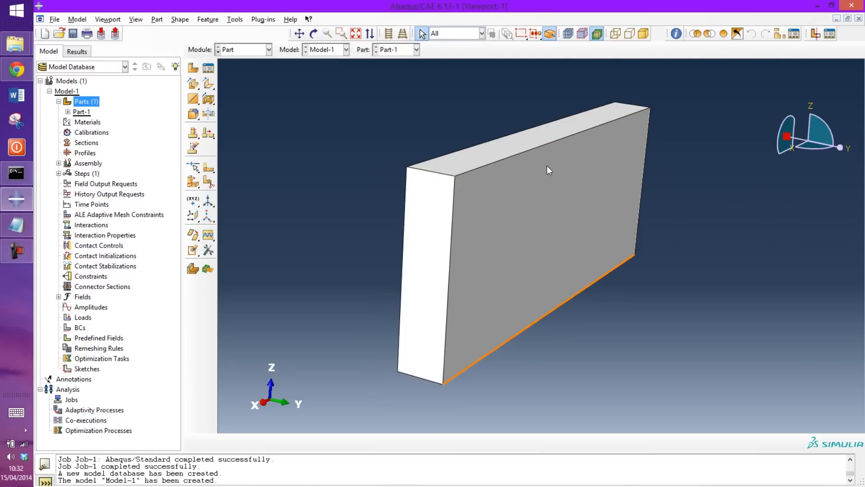
mouse_move(595, 137)
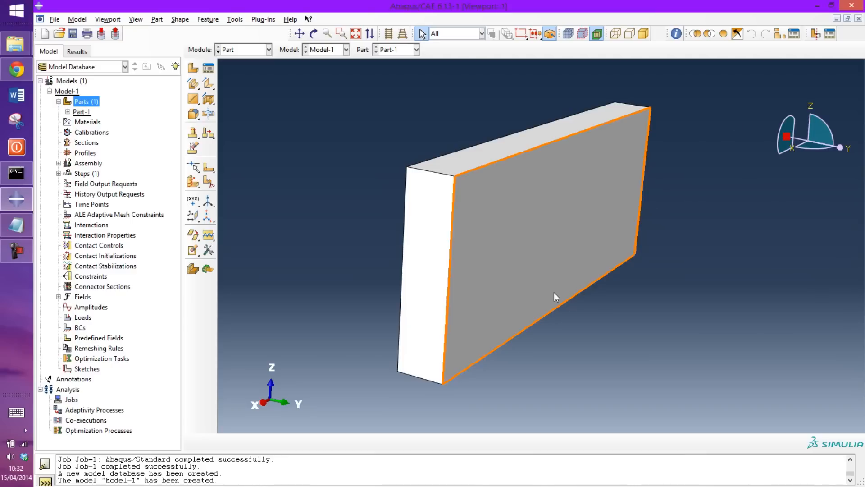
mouse_move(300, 211)
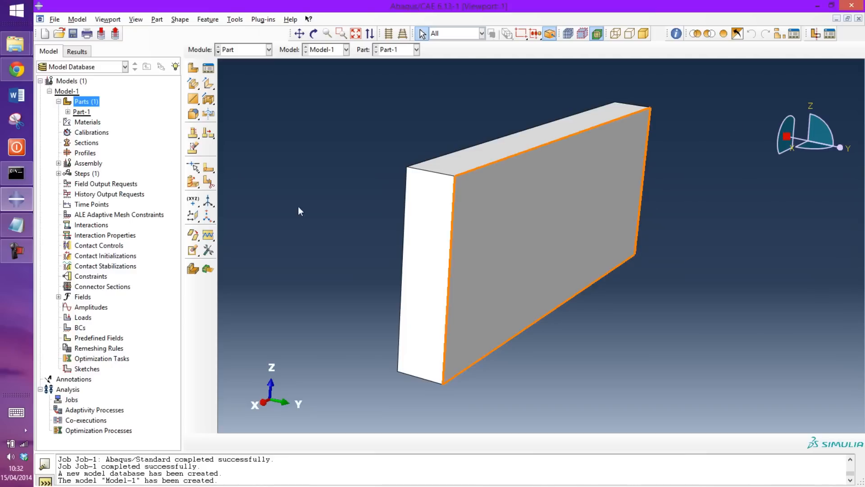
Step: Create Material-1 with elastic behaviour, modulus 210e9 and Poisson's ratio 0.3
double_click(87, 122)
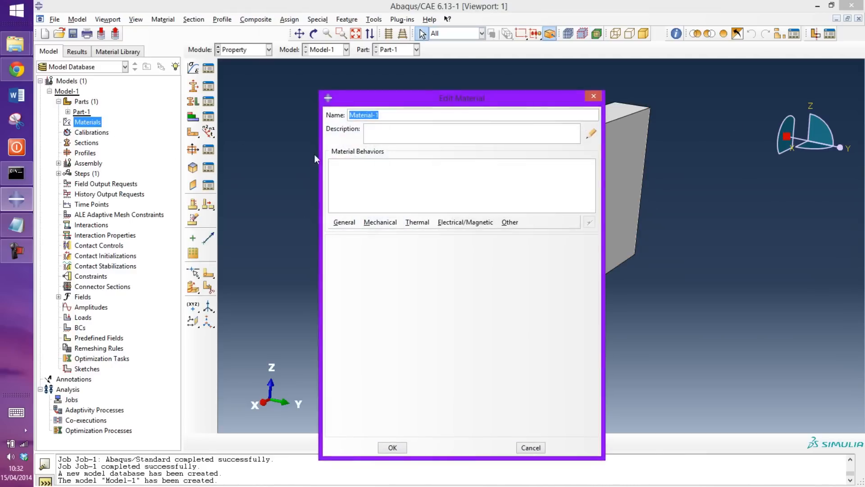
left_click(380, 222)
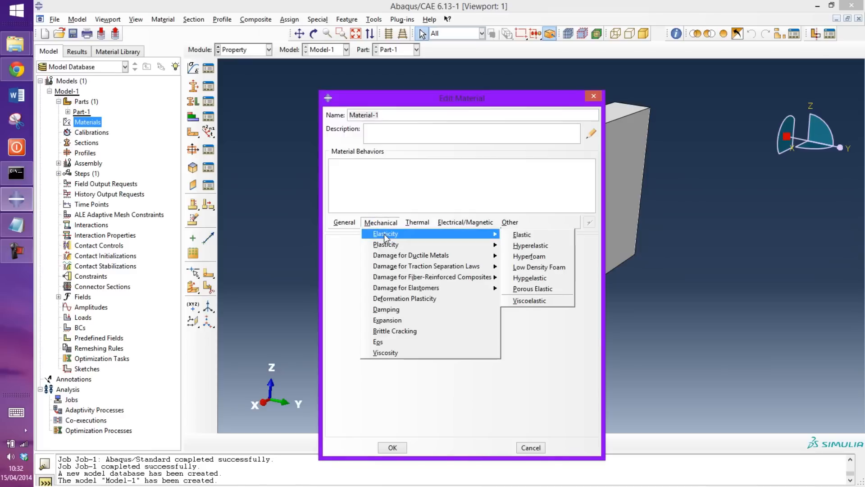
left_click(521, 234)
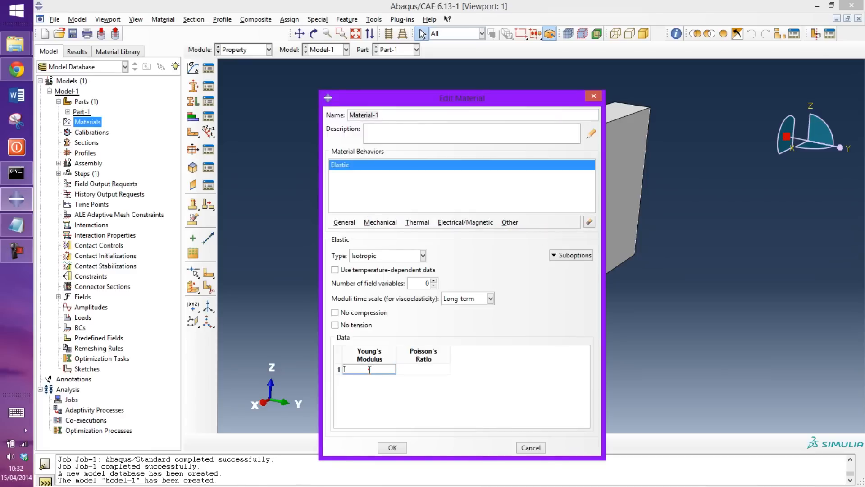
type("210e9")
left_click(424, 368)
type("0.3")
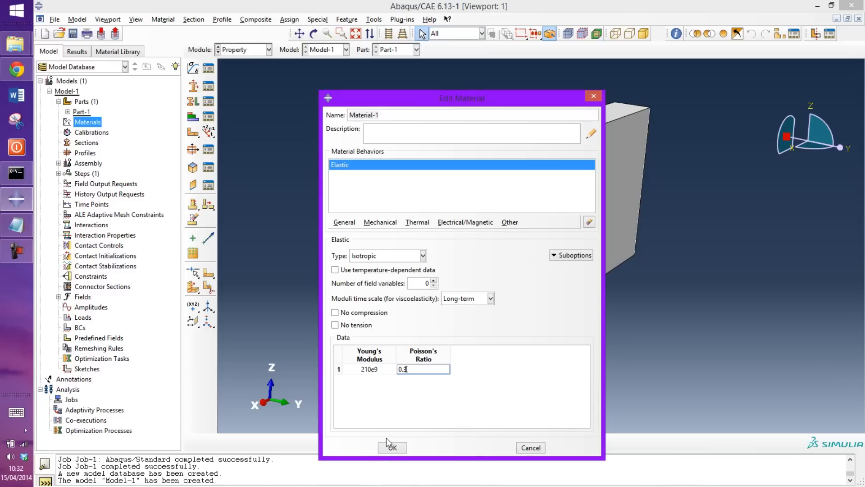
left_click(392, 447)
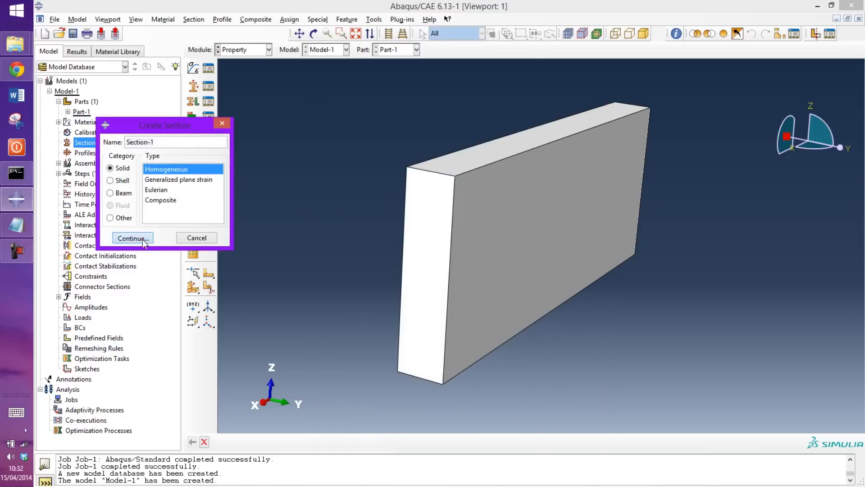
Step: Create homogeneous solid Section-1 and assign it to the whole wall part
left_click(132, 238)
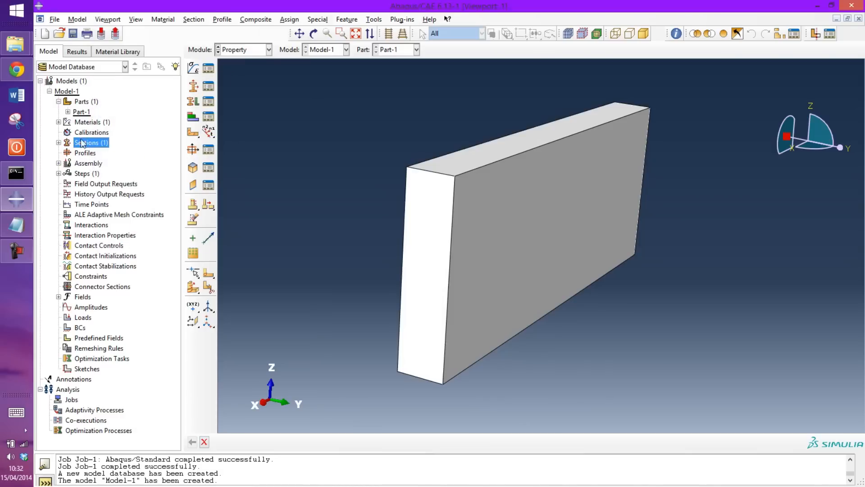
left_click(68, 112)
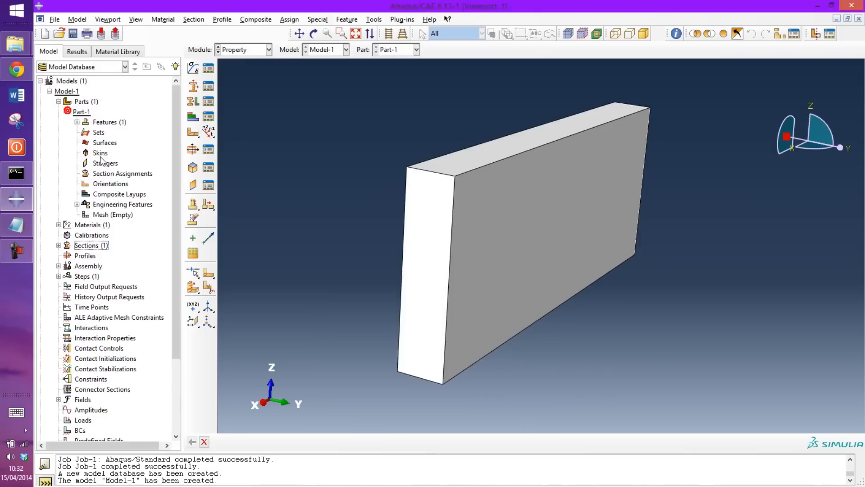
left_click(124, 173)
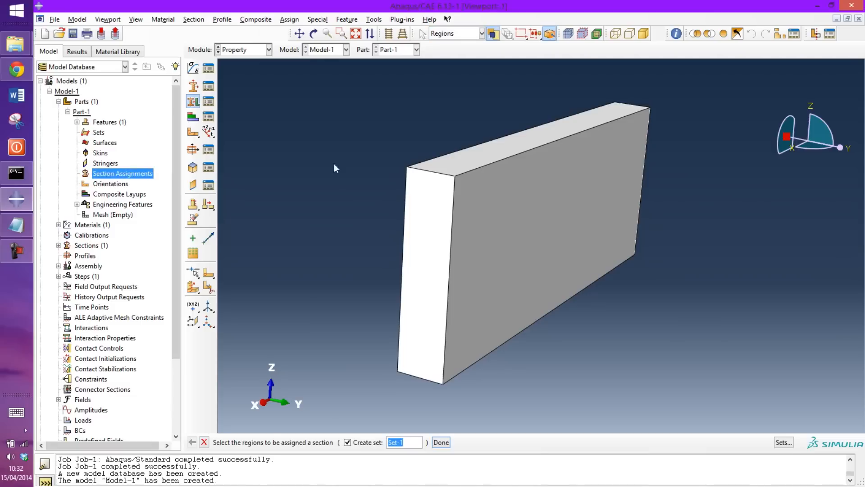
left_click(441, 442)
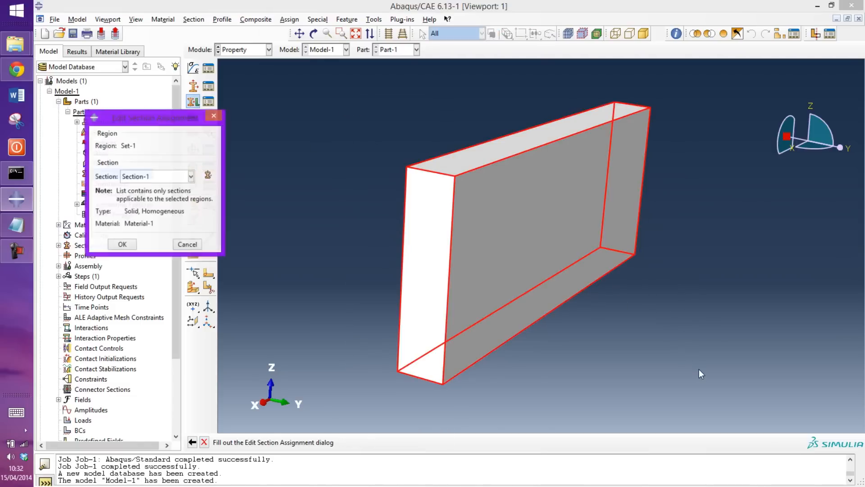
left_click(122, 244)
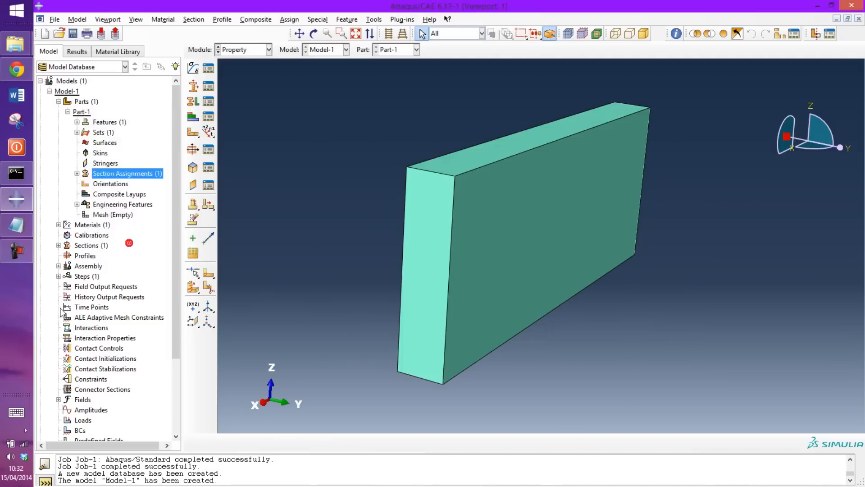
Step: Place a dependent instance of Part-1 into the assembly
left_click(59, 265)
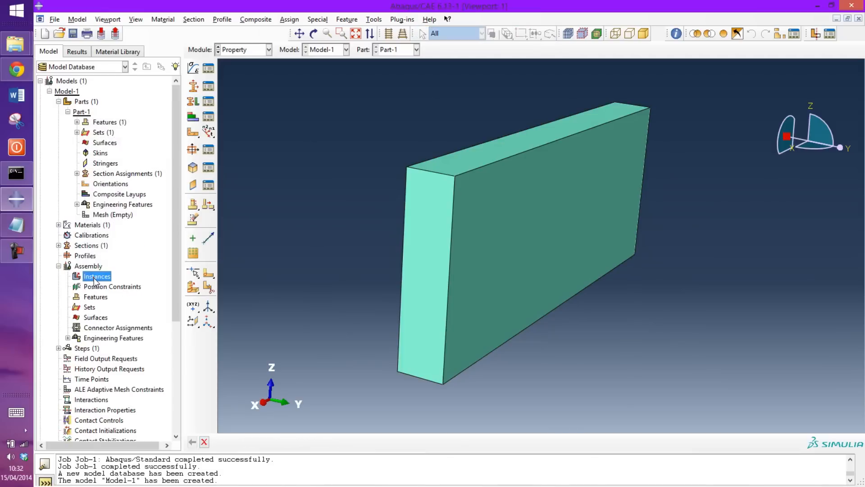
double_click(97, 276)
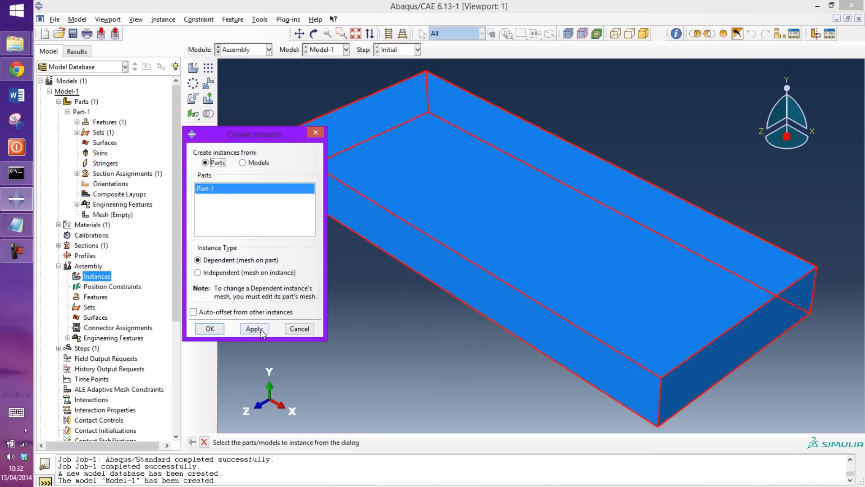
left_click(209, 328)
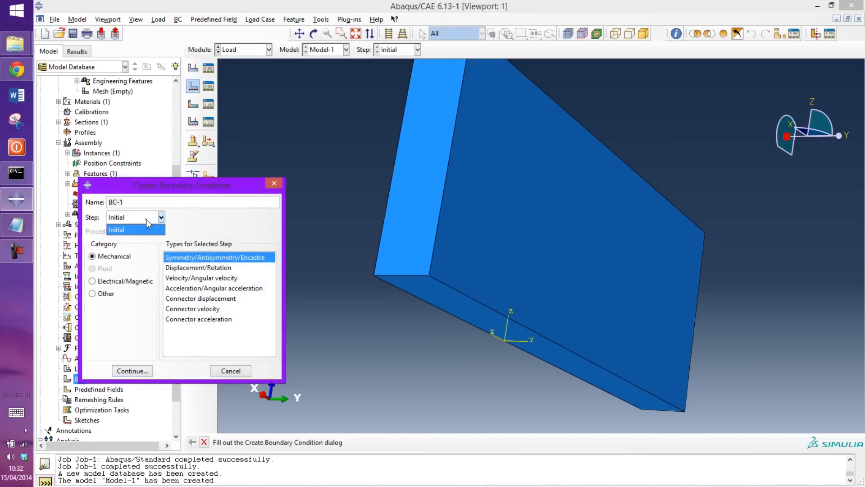
Step: Fix the wall's bottom face with an encastre condition BC-1 in step Initial
left_click(117, 230)
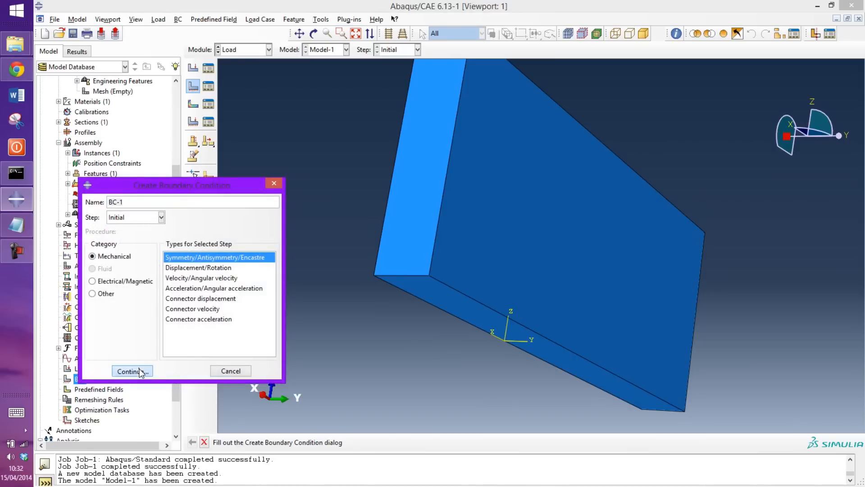
left_click(132, 370)
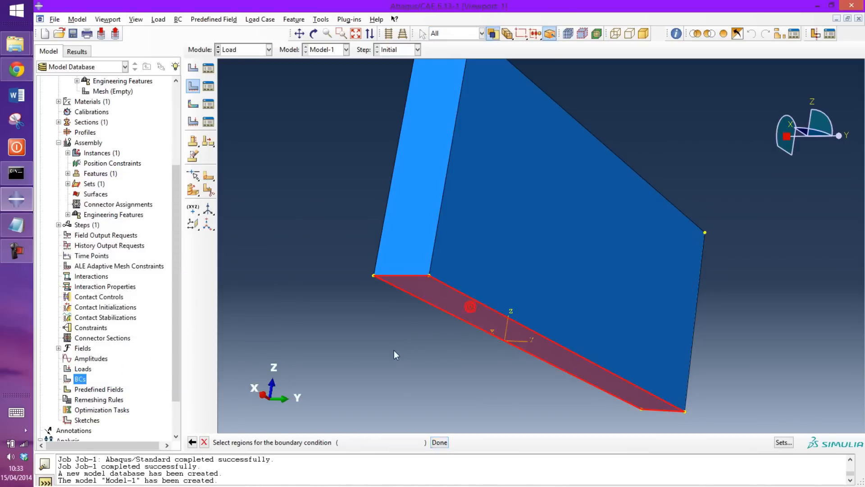
left_click(439, 442)
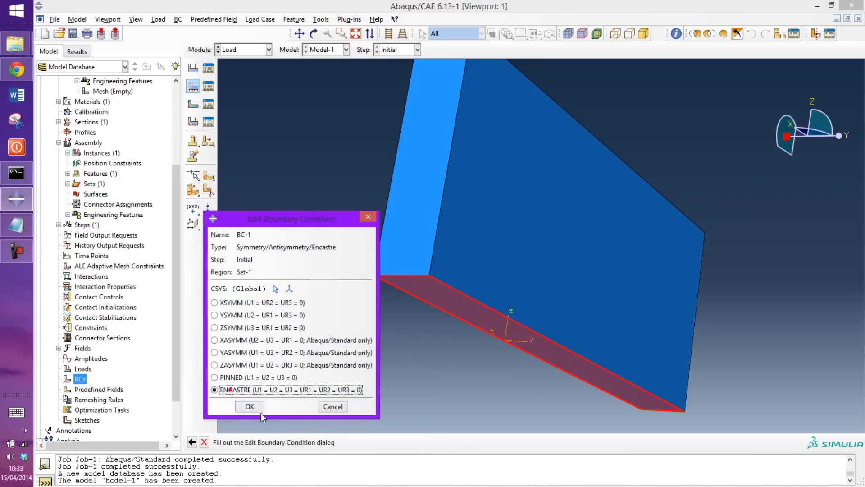
left_click(248, 407)
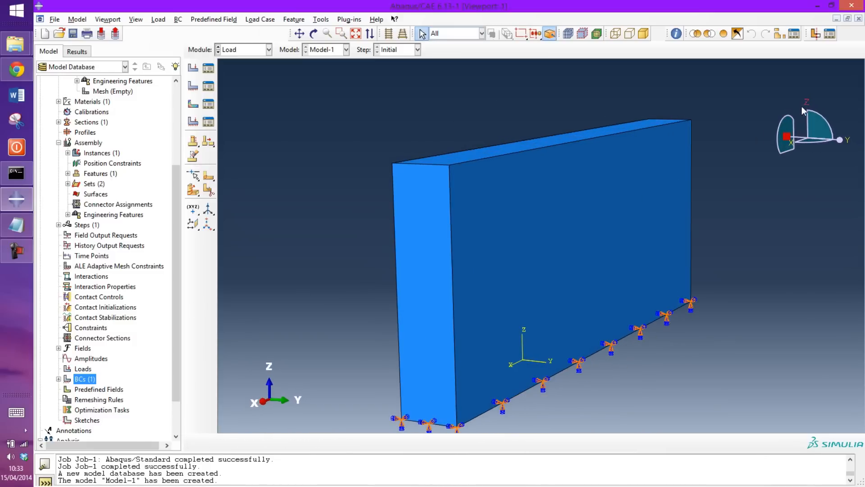
mouse_move(379, 272)
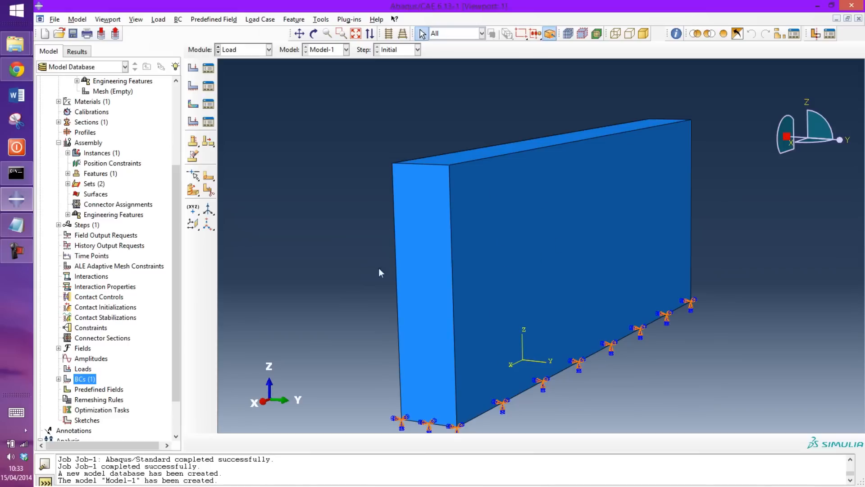
mouse_move(143, 292)
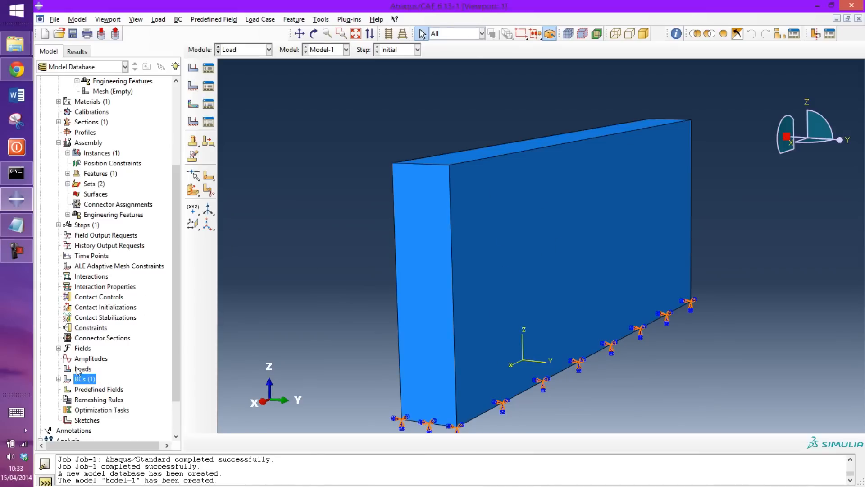
Step: Create a pressure load acting on the wall's large front face
double_click(83, 368)
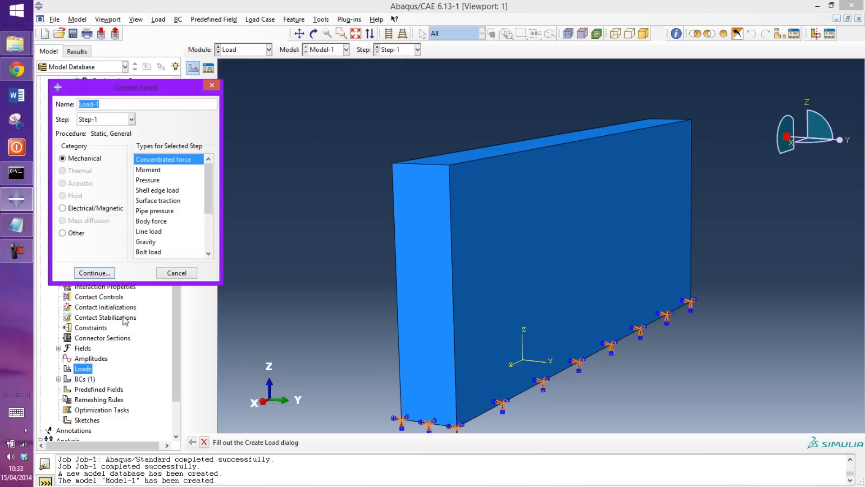
mouse_move(159, 185)
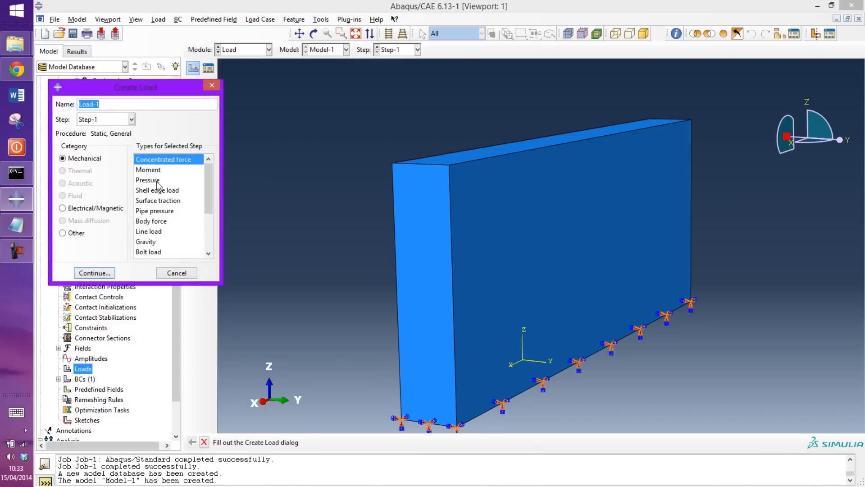
left_click(148, 179)
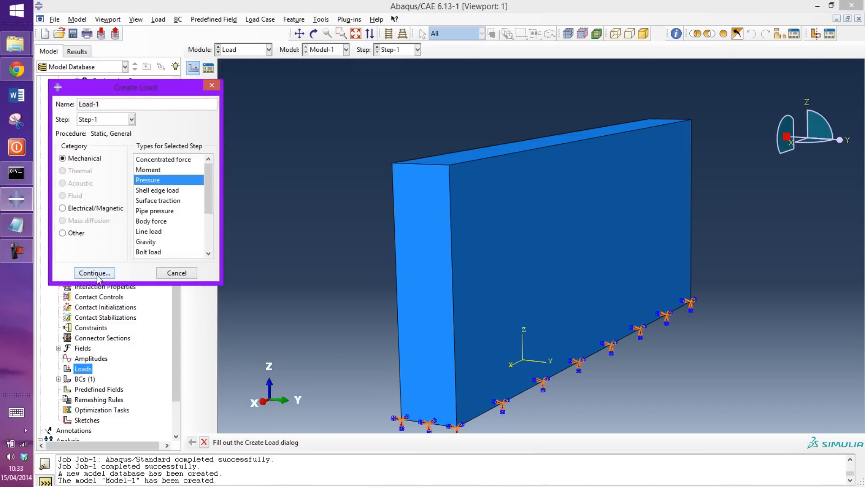
left_click(93, 272)
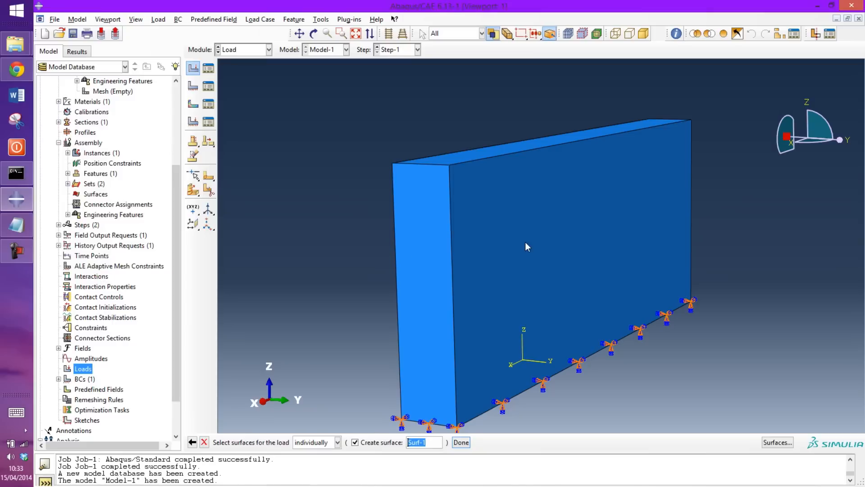
left_click(461, 441)
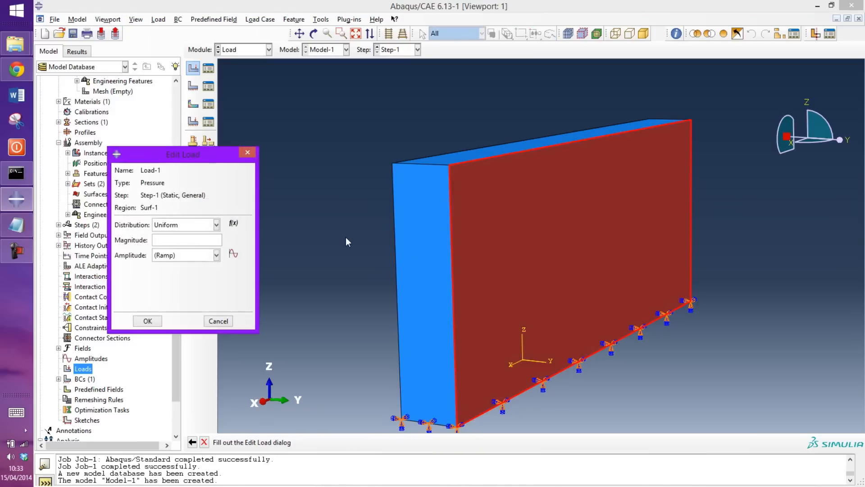
Step: Set the pressure distribution to Hydrostatic and begin entering its magnitude
left_click(215, 224)
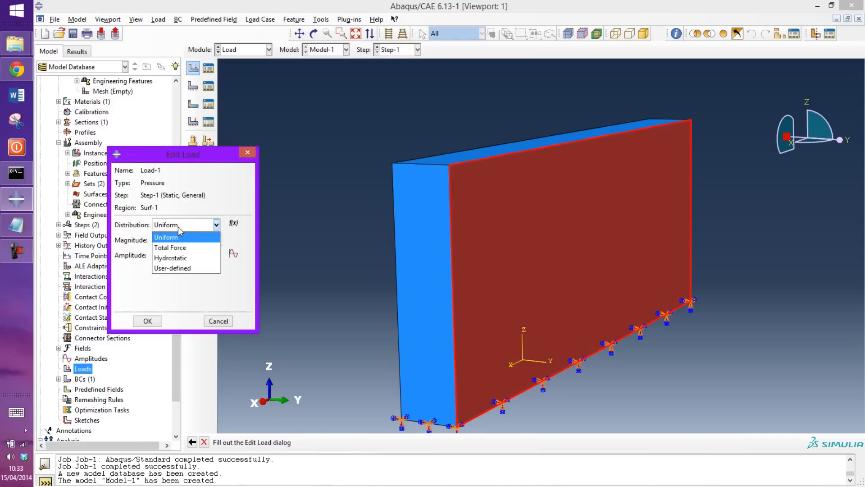
left_click(170, 258)
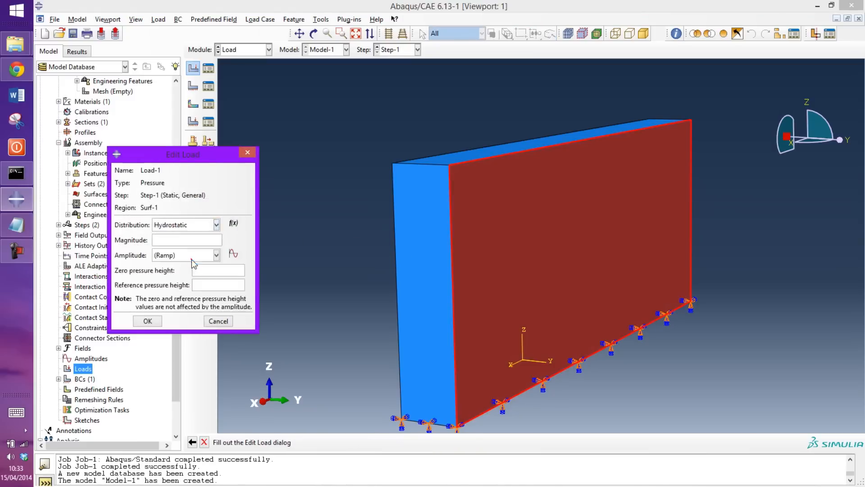
left_click(187, 239)
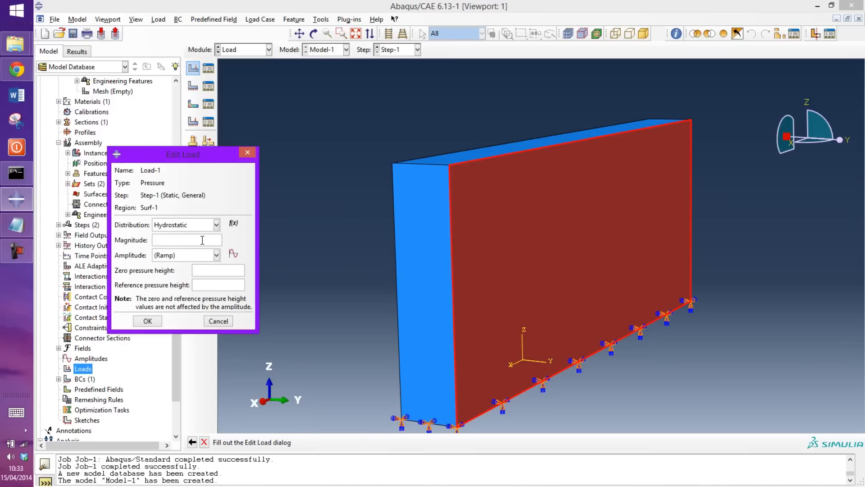
left_click(187, 240)
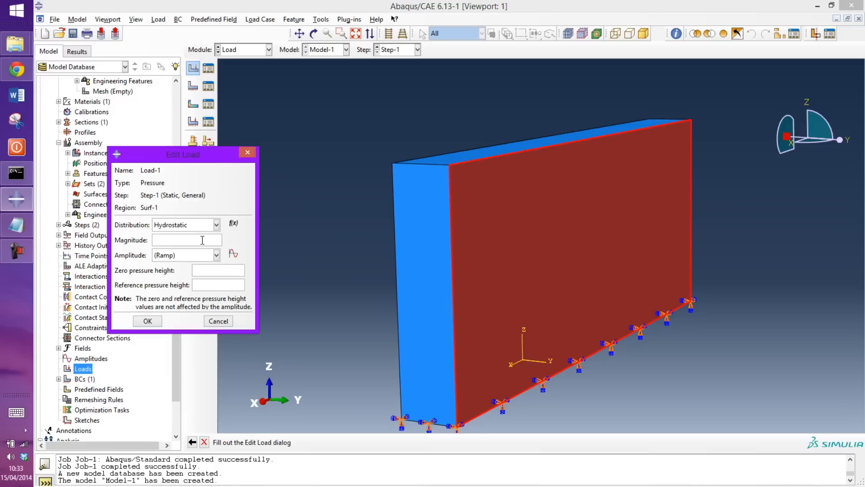
type("1000")
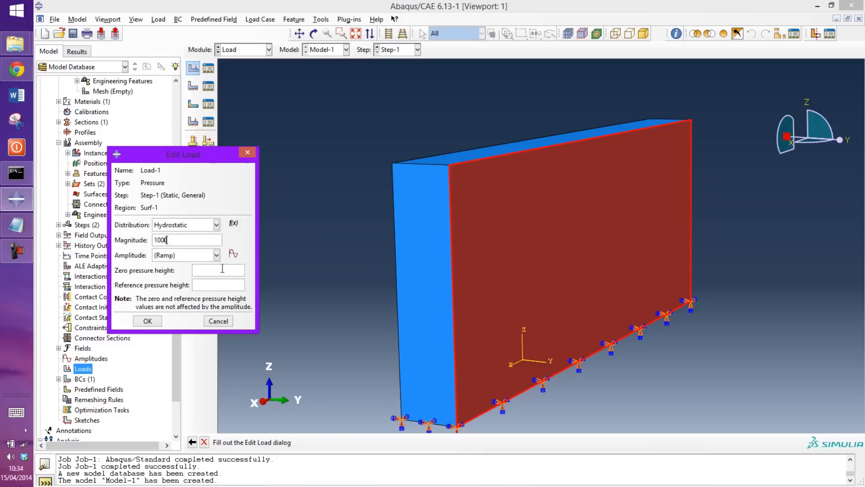
mouse_move(452, 170)
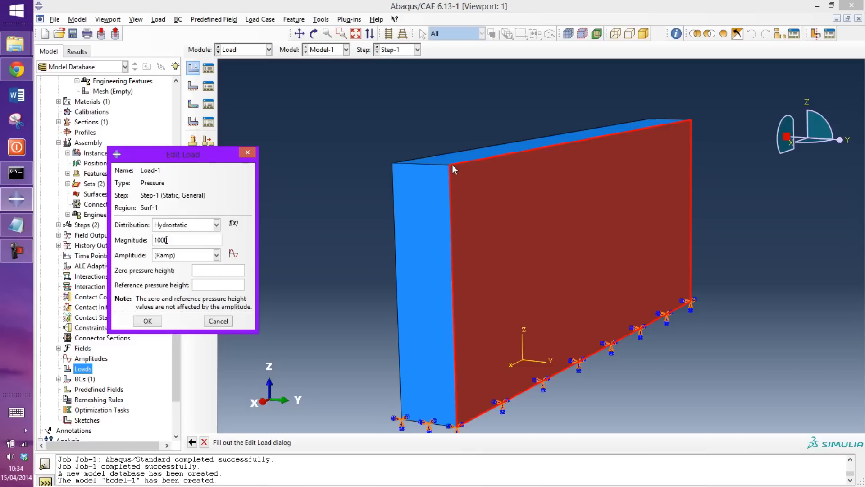
mouse_move(595, 142)
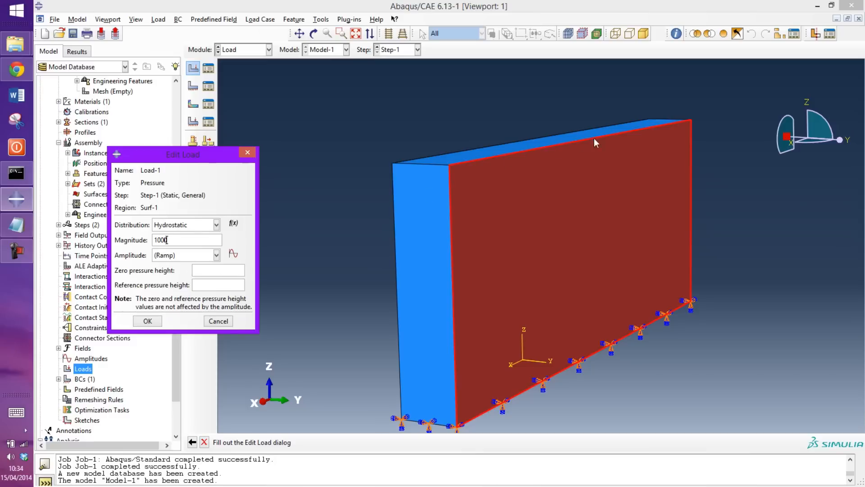
mouse_move(512, 168)
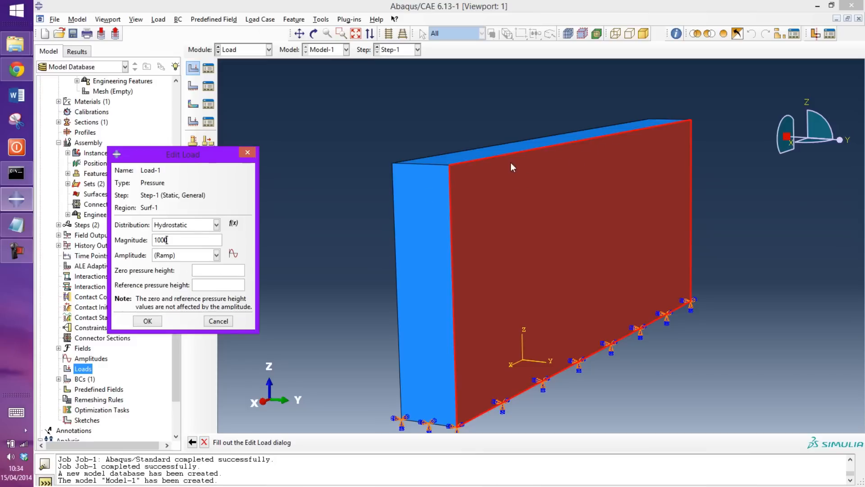
mouse_move(612, 144)
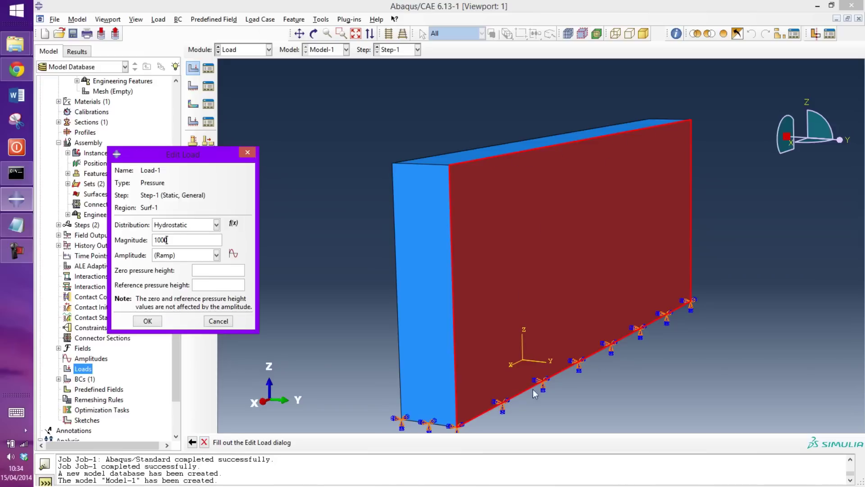
mouse_move(494, 260)
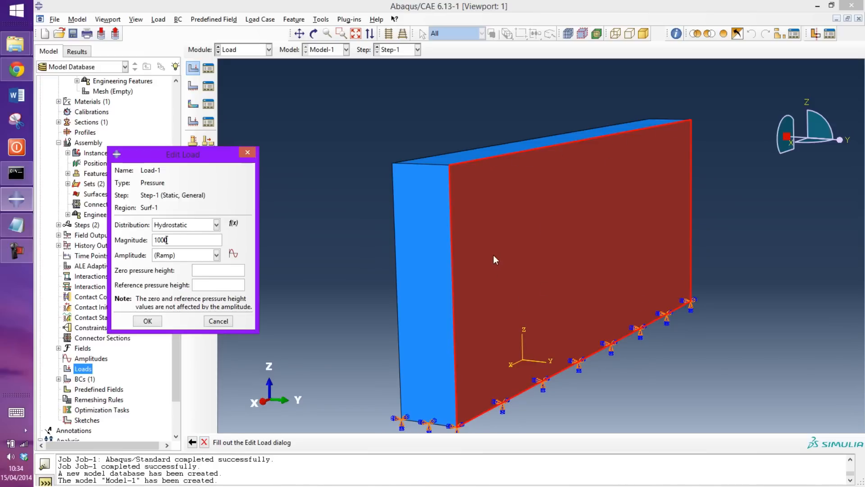
mouse_move(461, 169)
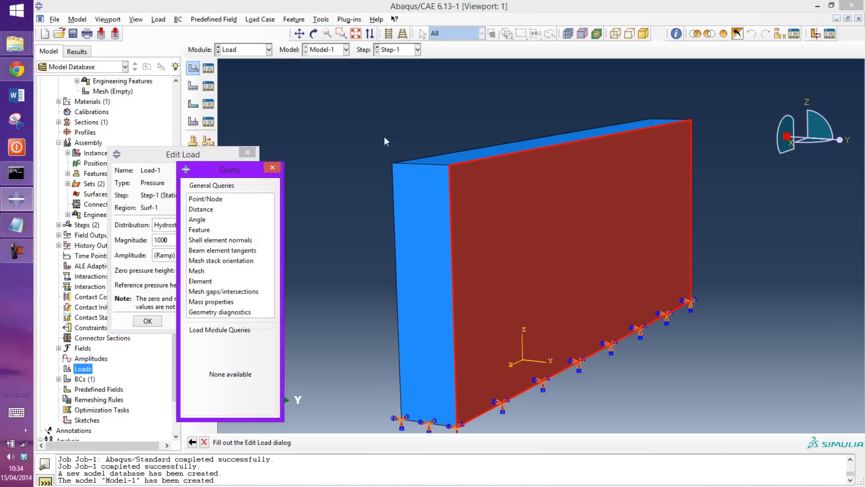
Step: Query the coordinates of a top wall corner (height 20) and close the query
left_click(205, 198)
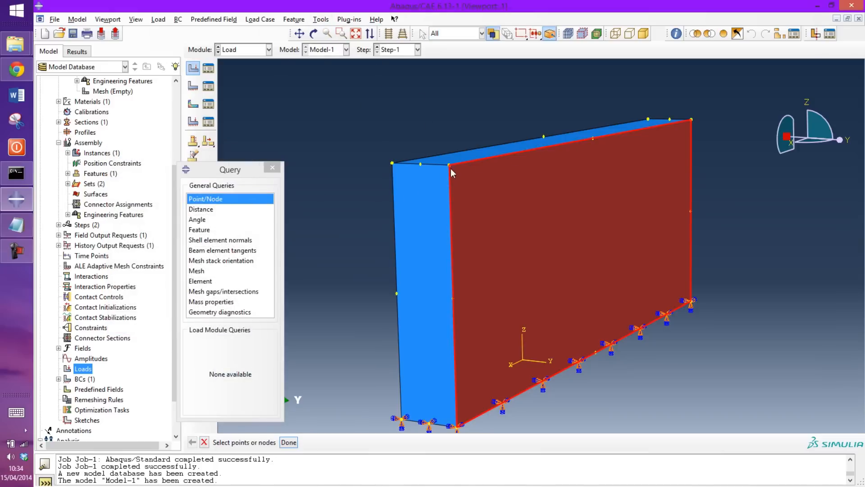
left_click(449, 165)
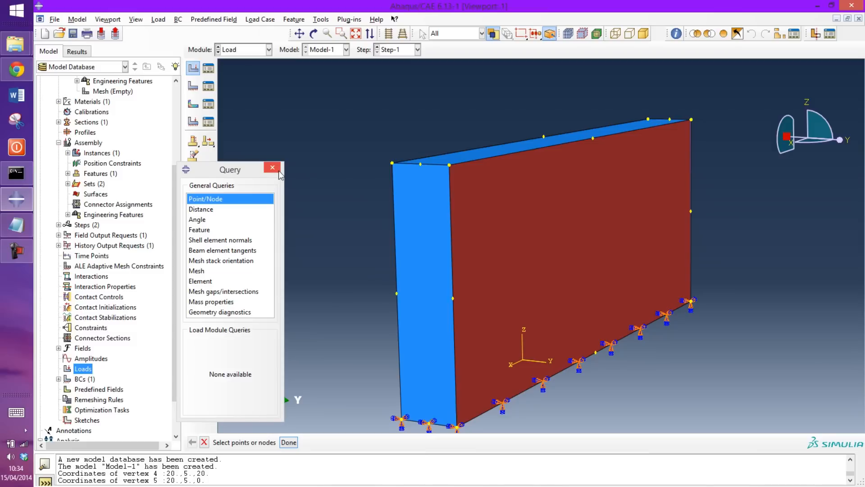
left_click(272, 167)
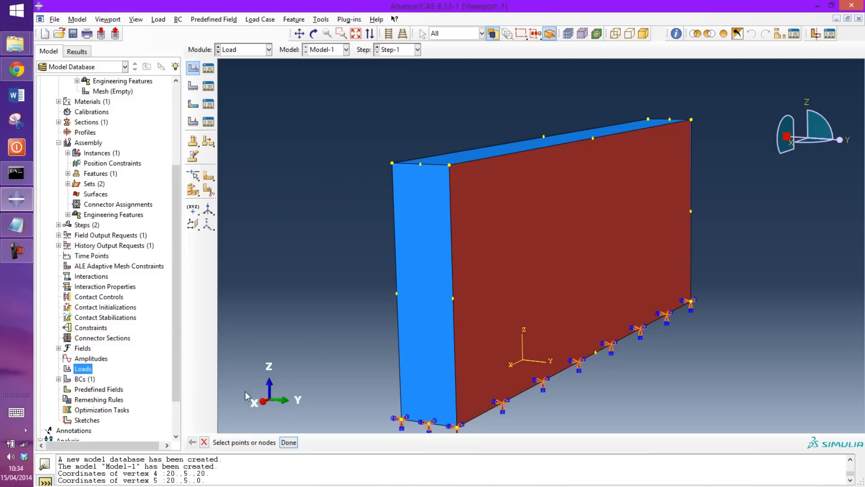
left_click(288, 442)
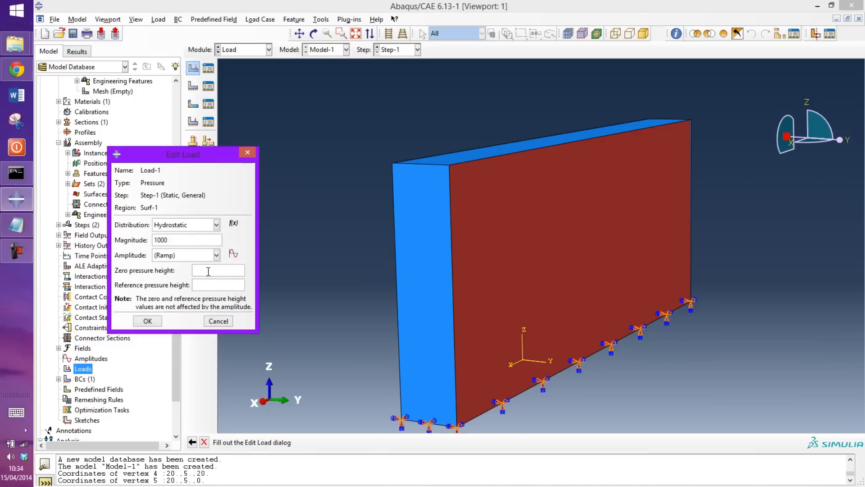
Step: Confirm the hydrostatic load with zero pressure height 20 and reference height 0
type("20")
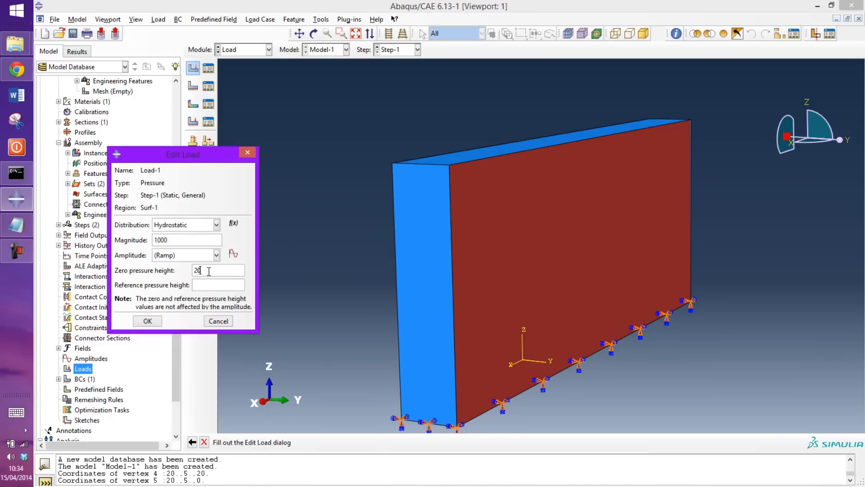
mouse_move(325, 183)
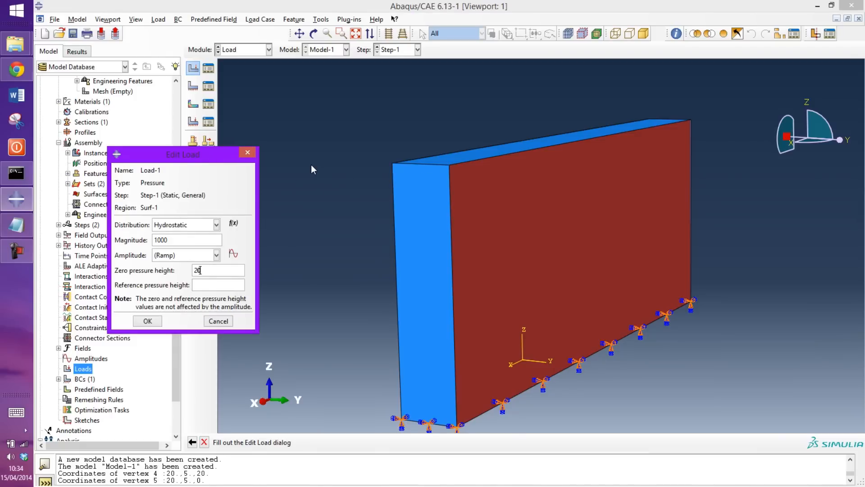
mouse_move(231, 288)
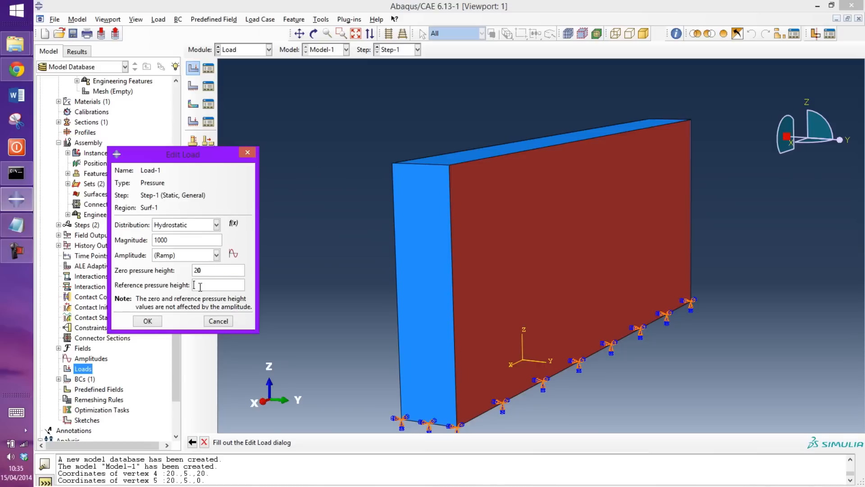
left_click(187, 240)
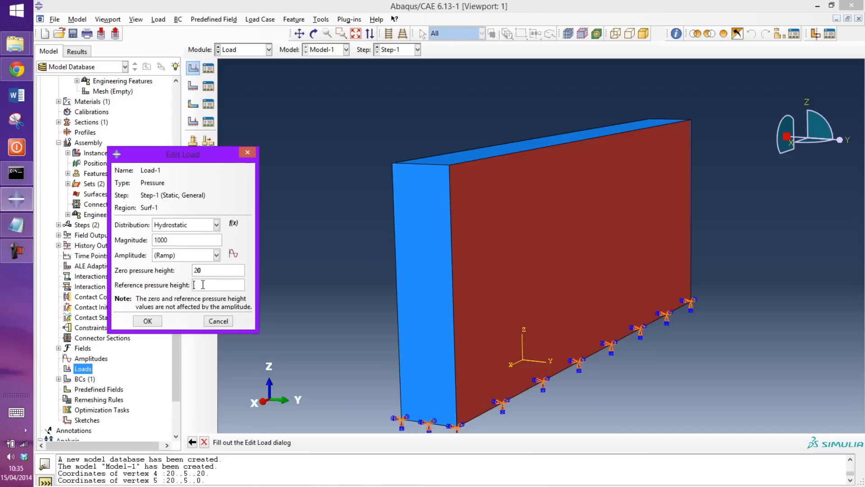
type("0")
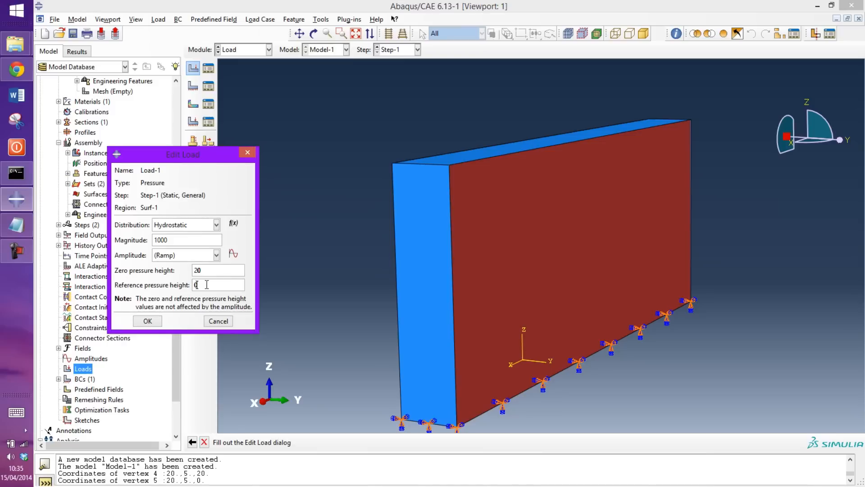
mouse_move(419, 348)
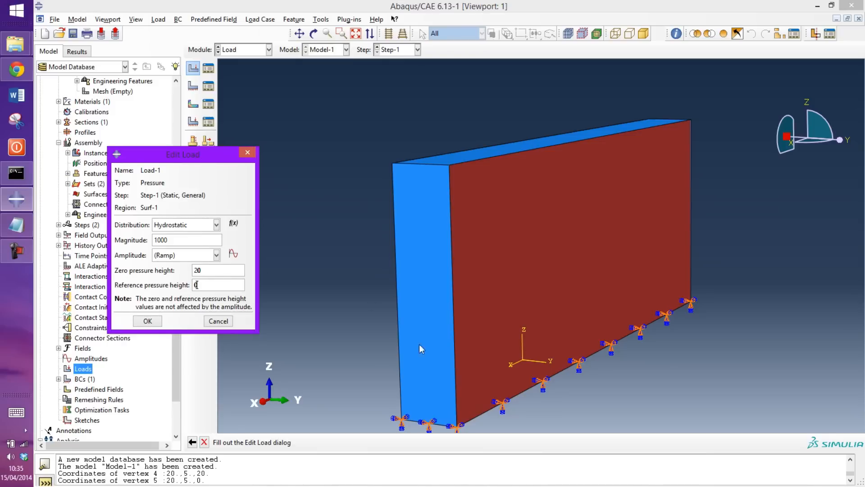
mouse_move(331, 347)
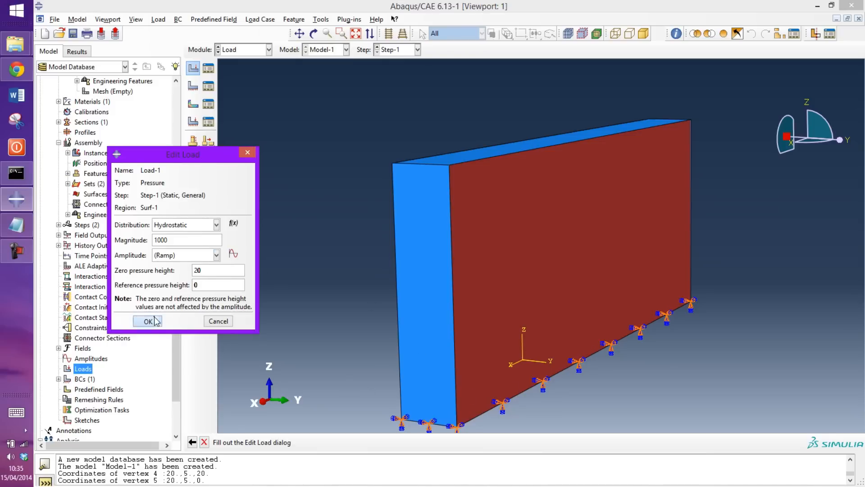
left_click(148, 321)
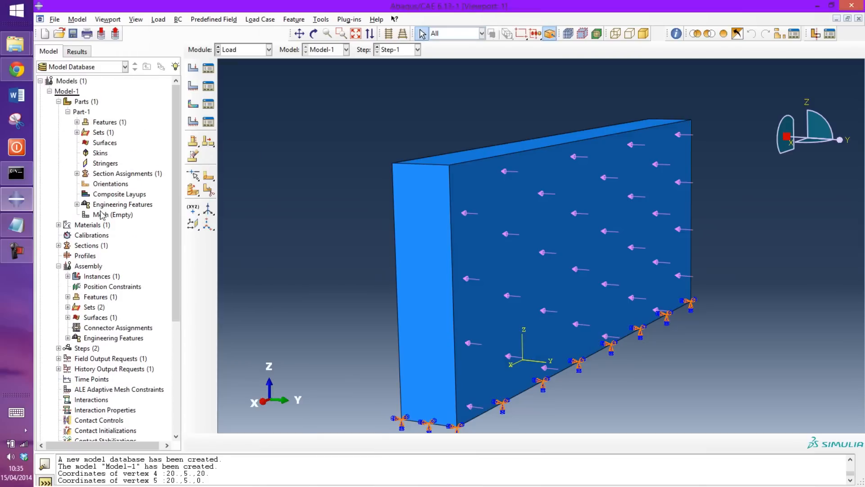
Step: Mesh the whole wall part with a global seed size of 2
left_click(158, 19)
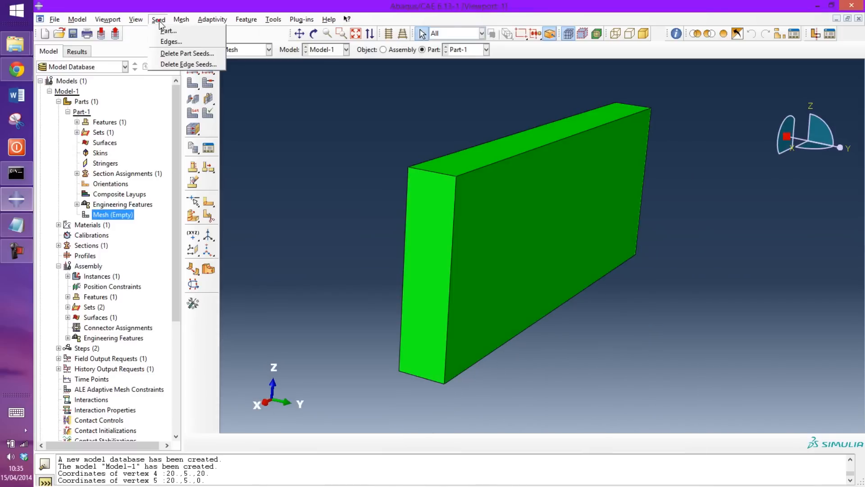
left_click(169, 31)
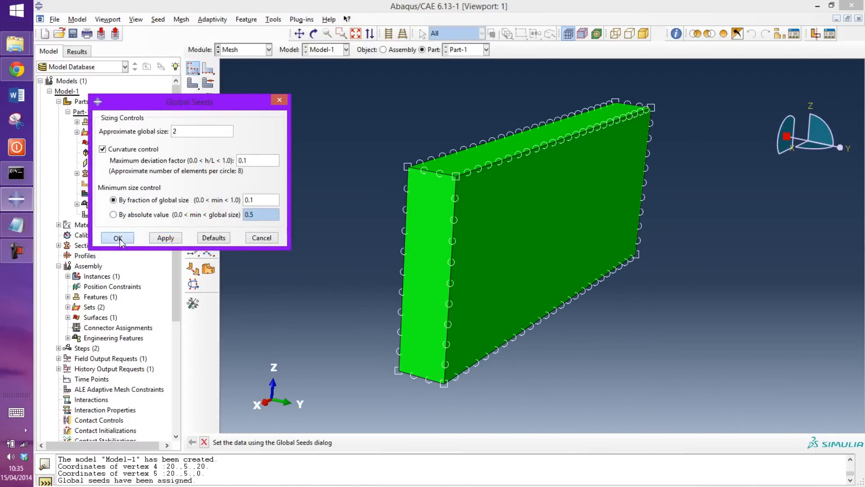
left_click(117, 237)
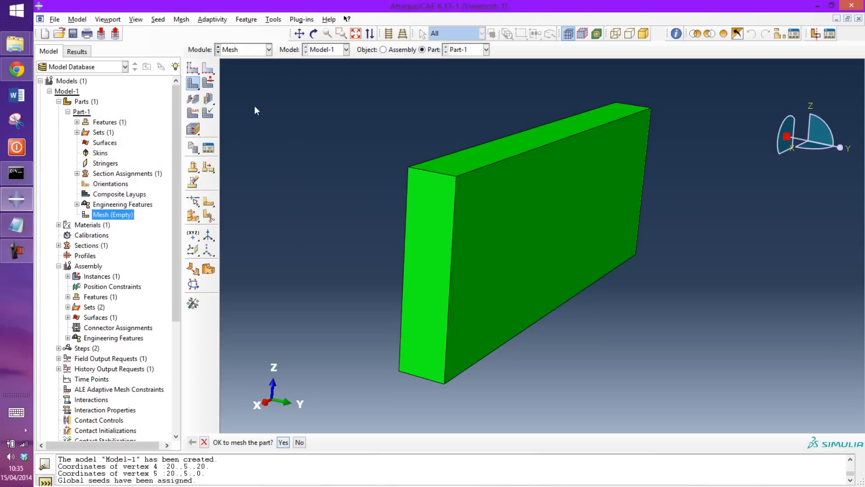
left_click(283, 441)
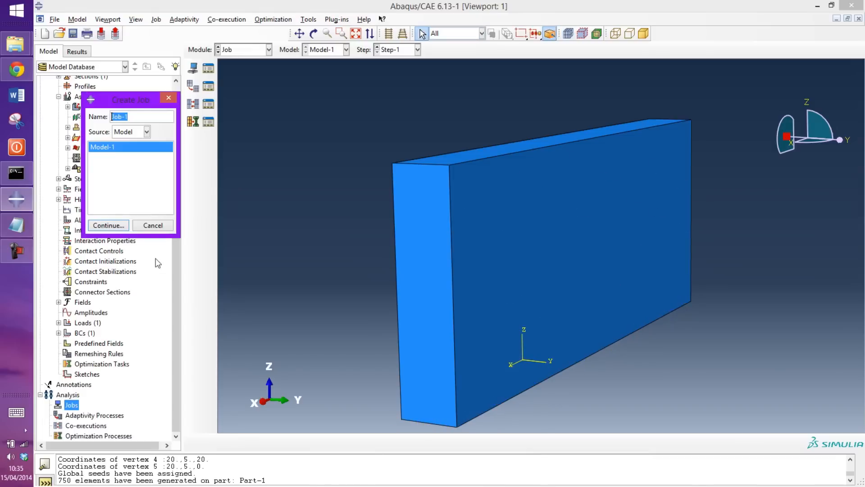
Step: Create analysis Job-1 and submit it
left_click(109, 225)
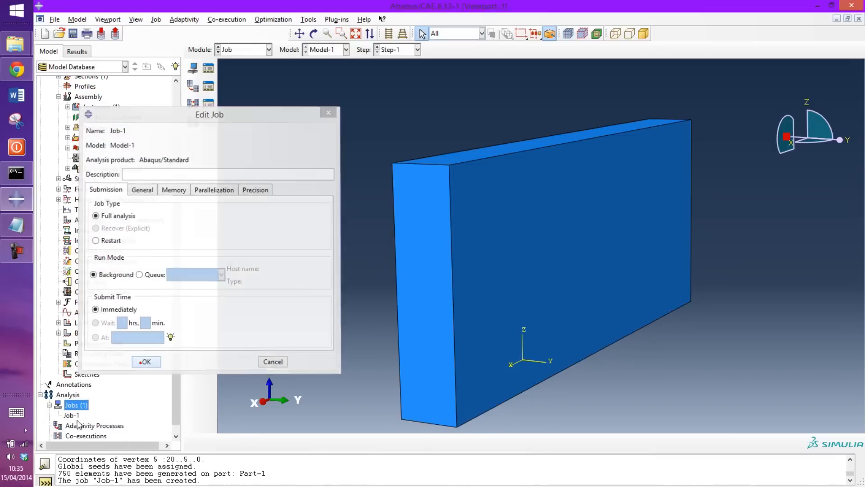
right_click(72, 415)
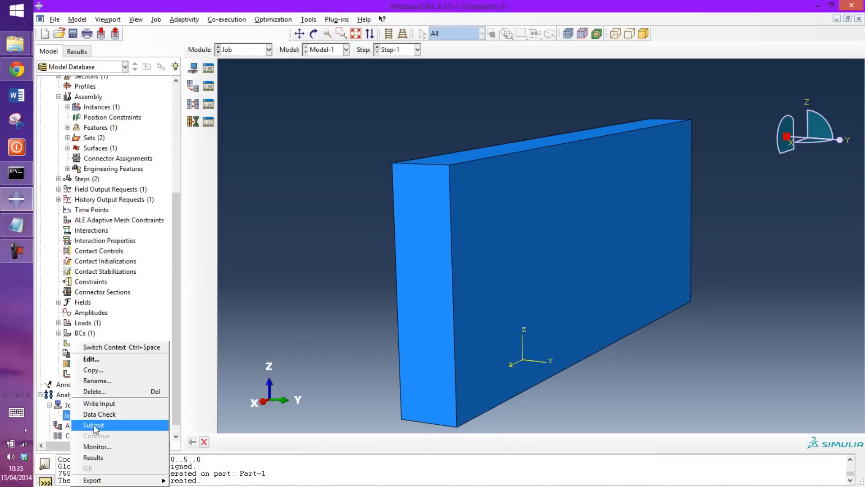
left_click(93, 424)
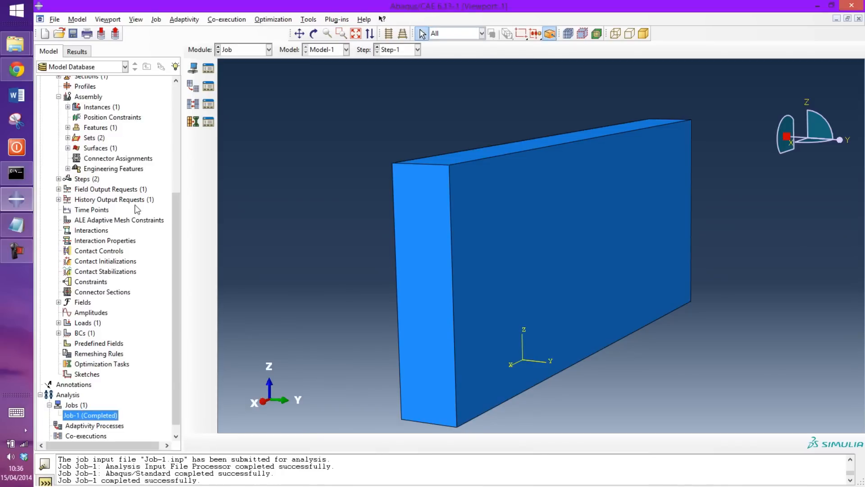
Step: Load Job-1's results to show Mises stress contours on the meshed wall
right_click(90, 414)
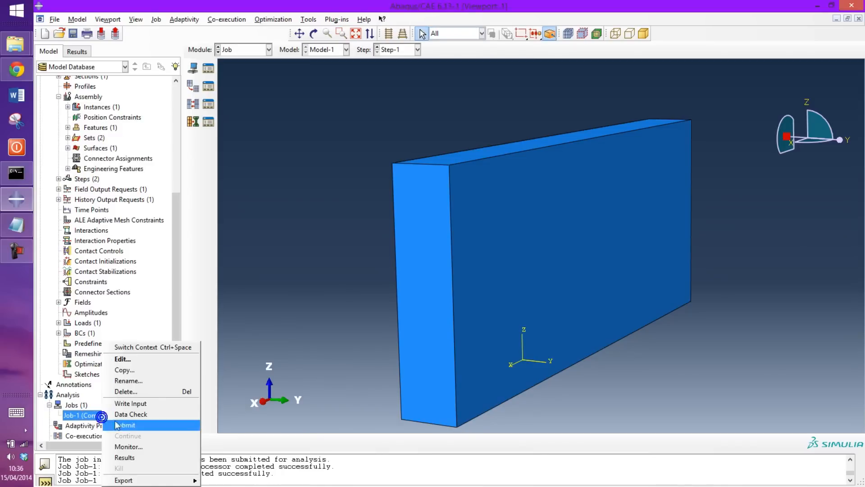
left_click(124, 457)
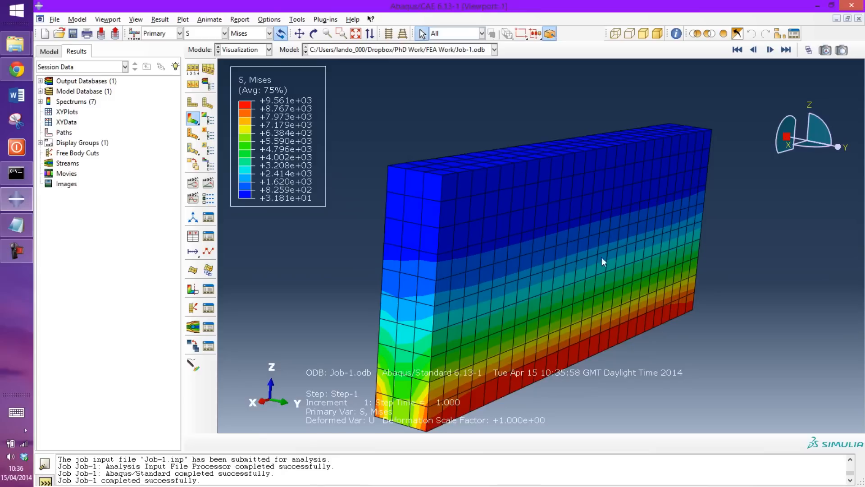
mouse_move(323, 101)
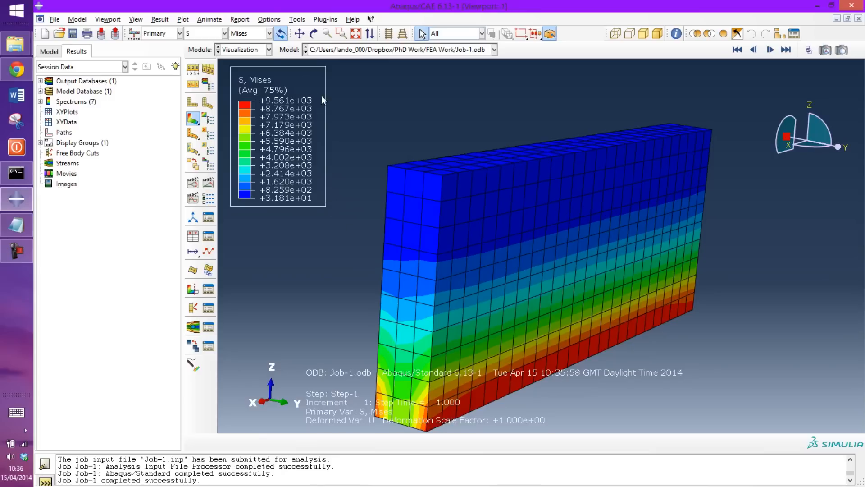
mouse_move(622, 205)
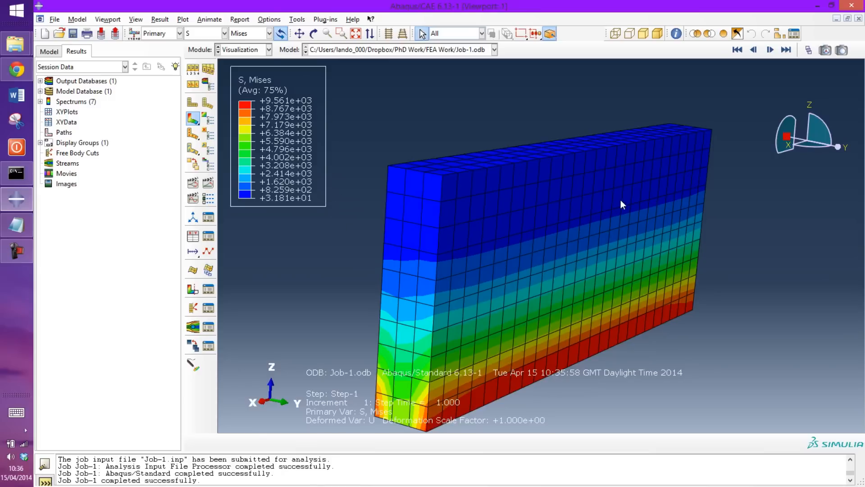